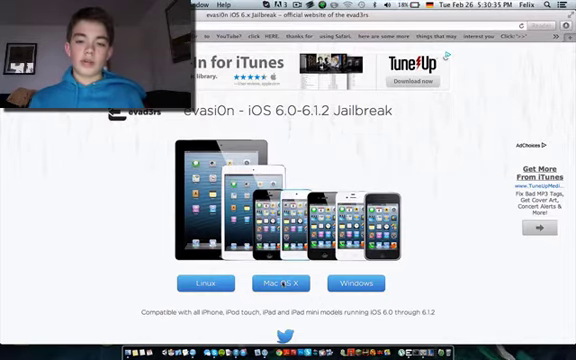
Start the evasi0n iOS 6.0-6.1.2 jailbreak tool download from evasi0n.com for this operating system
{"action": "left_click", "coordinate": [272, 278]}
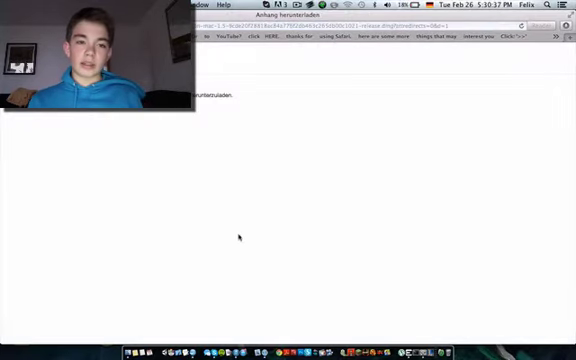